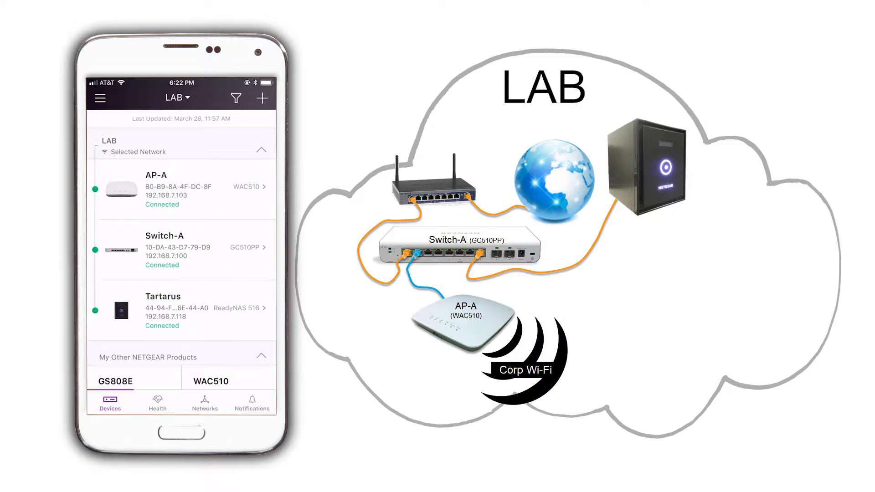
Reach the Create VLAN screen from Switch-A's VLANs In Use tile.
click(164, 250)
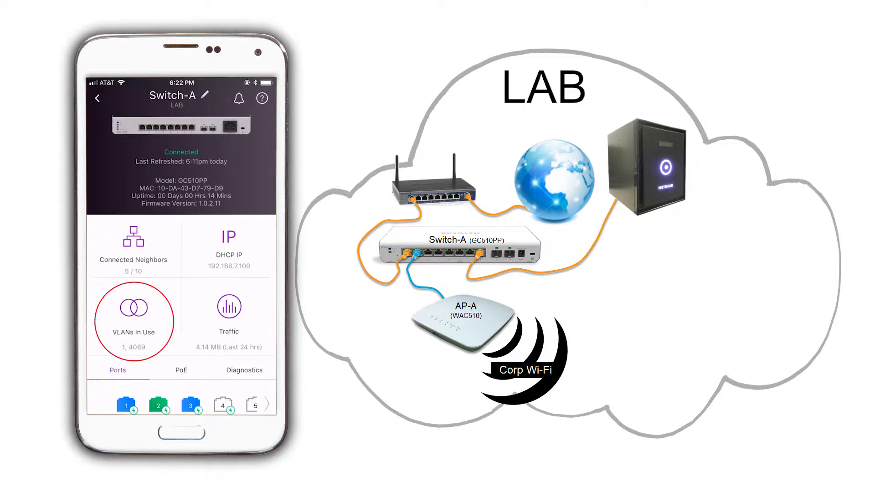
click(133, 308)
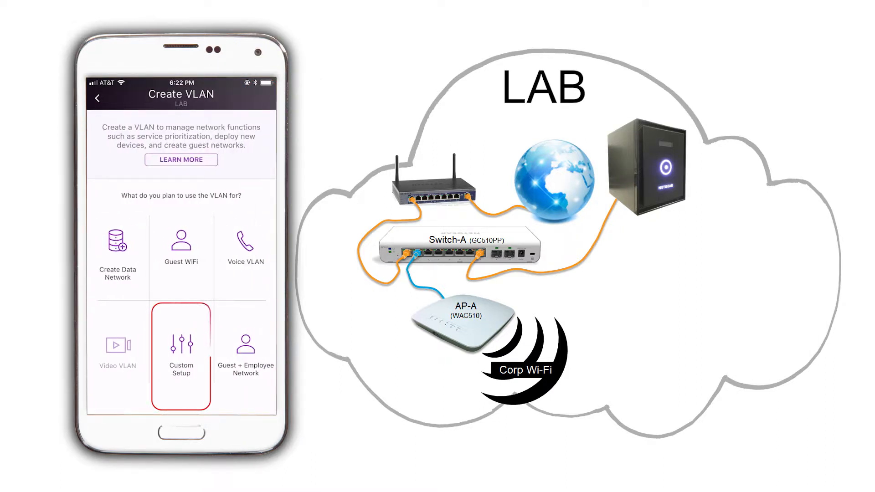
Choose Custom Setup and name the new VLAN 'Guest'.
click(181, 350)
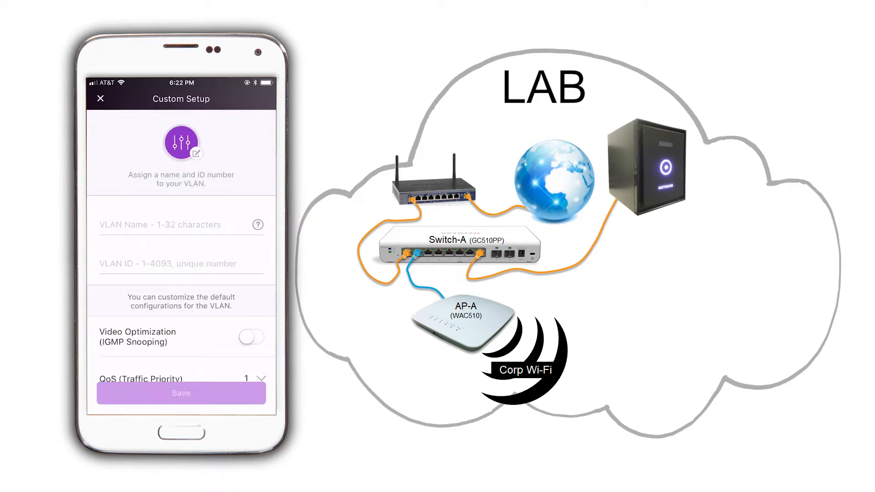
text(G)
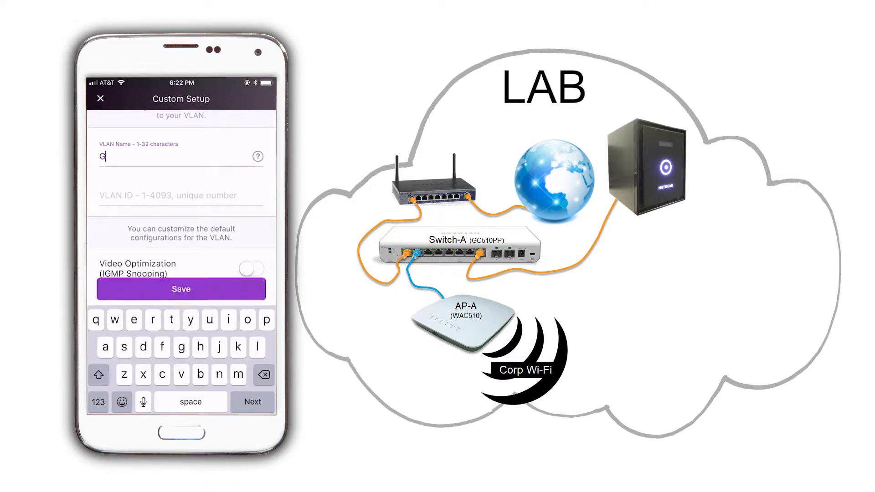
text(uest)
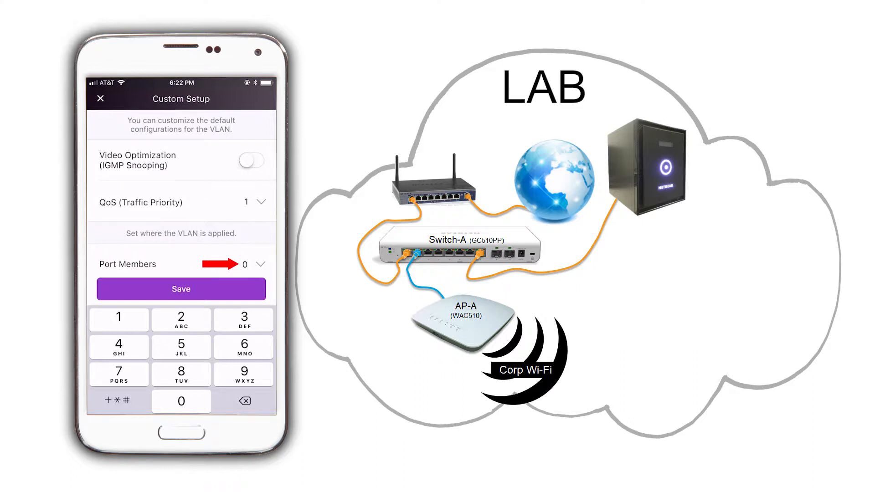
Add Switch-A ports 1 and 2 as trunk members and save the custom VLAN.
click(259, 264)
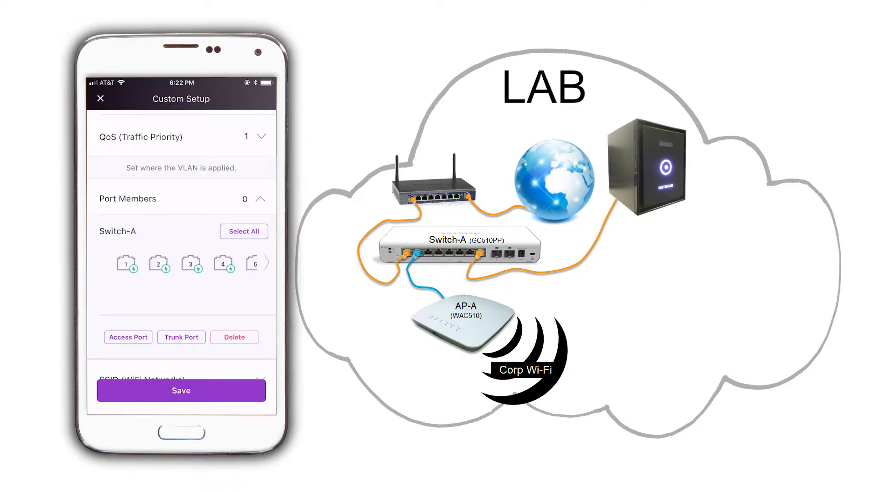
click(126, 259)
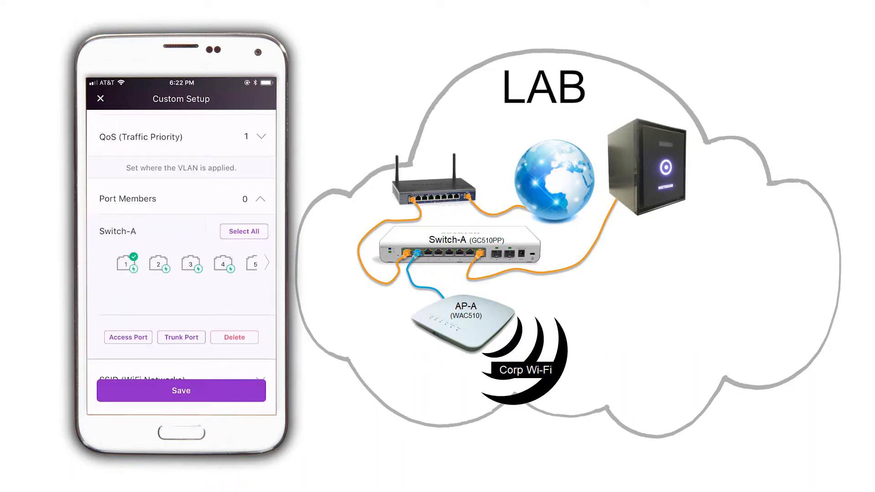
click(158, 263)
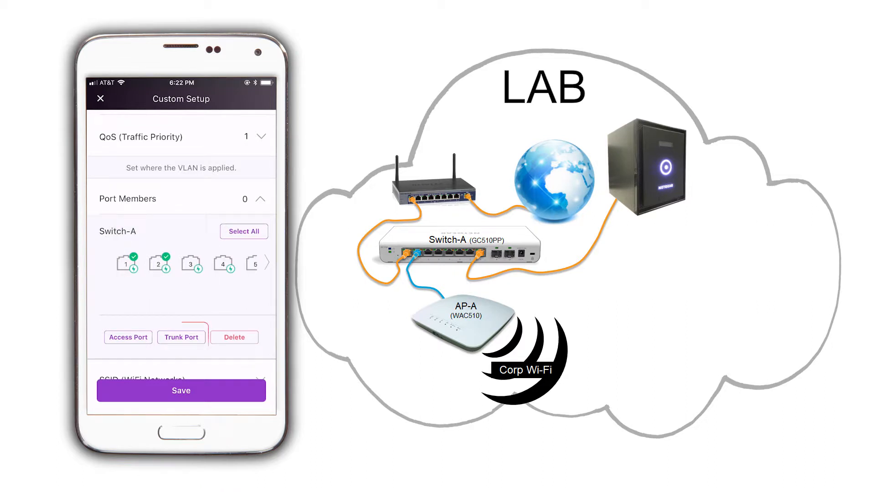
click(180, 337)
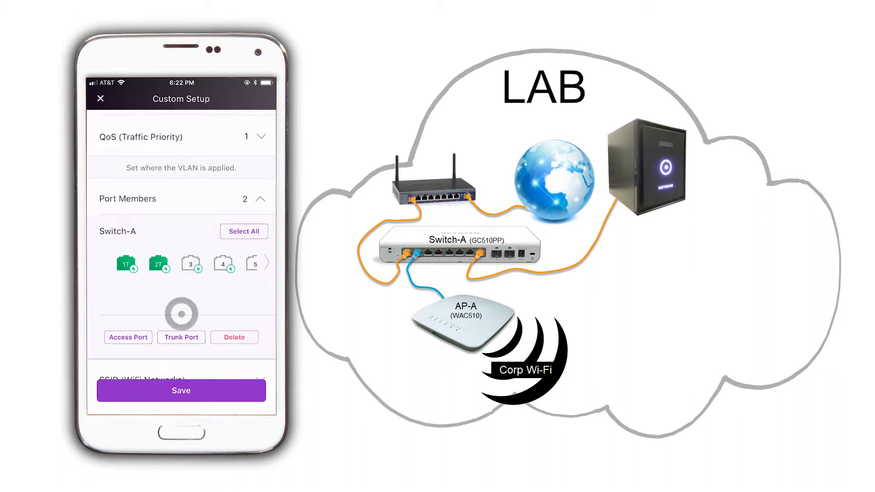
scroll(down, 3)
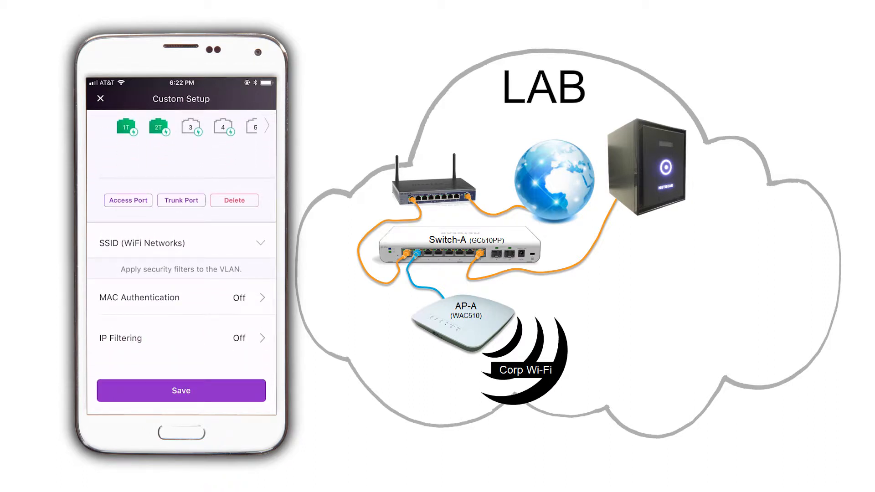
click(180, 390)
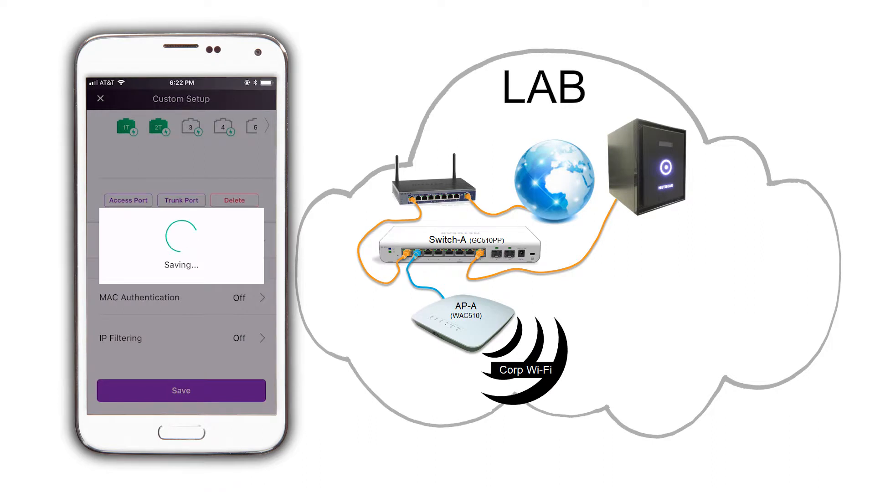
click(181, 391)
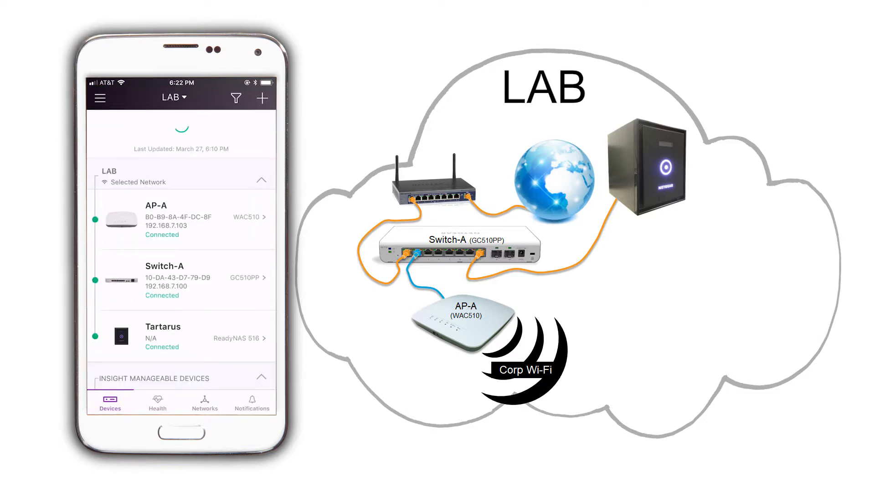
Reach the Add New SSID form from AP-A's WiFi Networks list.
click(155, 218)
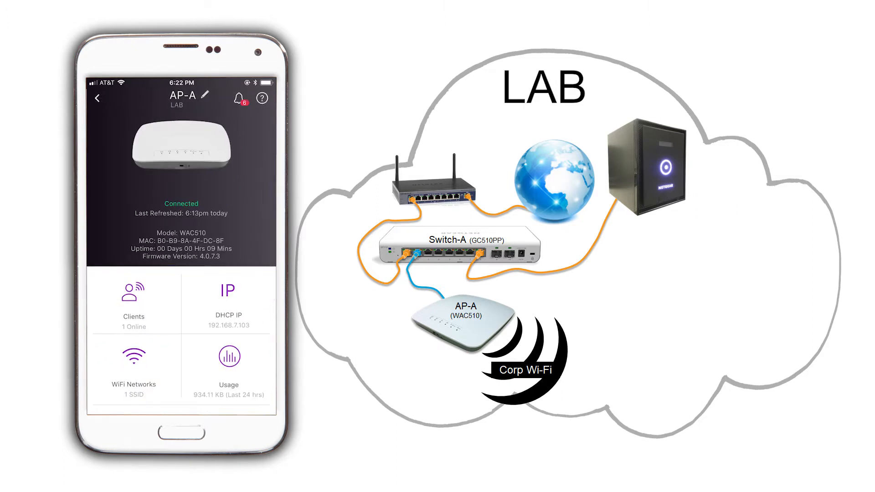
click(133, 362)
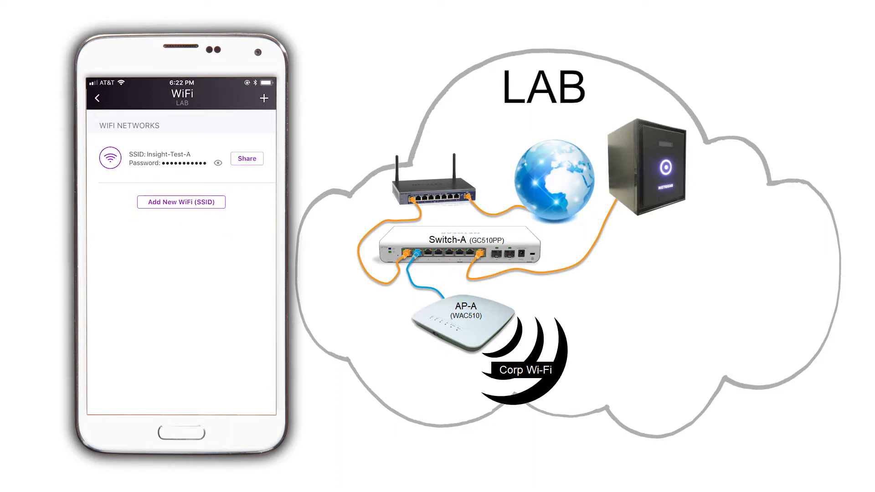
click(180, 201)
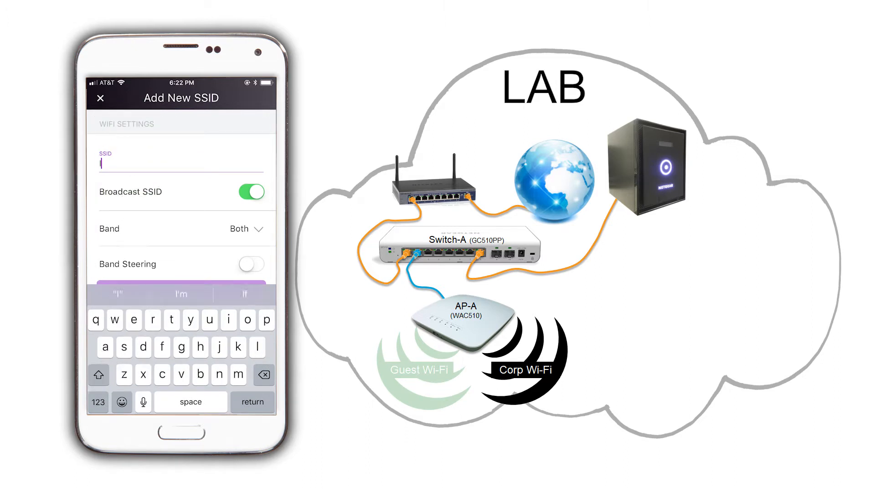
Enter SSID Insight-Guest-A and its WPA2-PSK password.
text(Insight-)
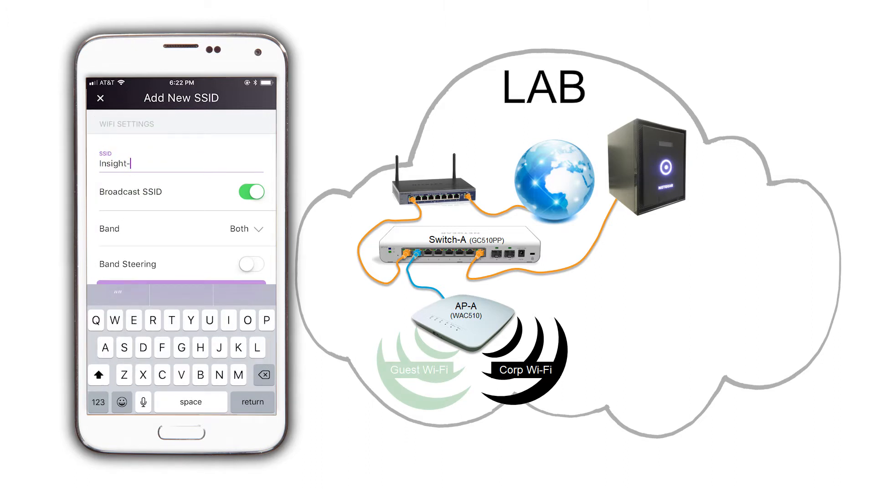
text(Guest-A)
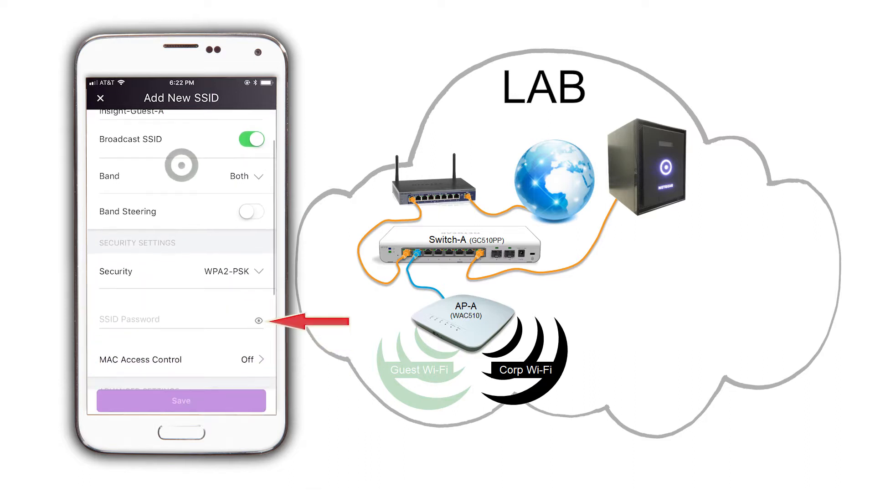
click(178, 319)
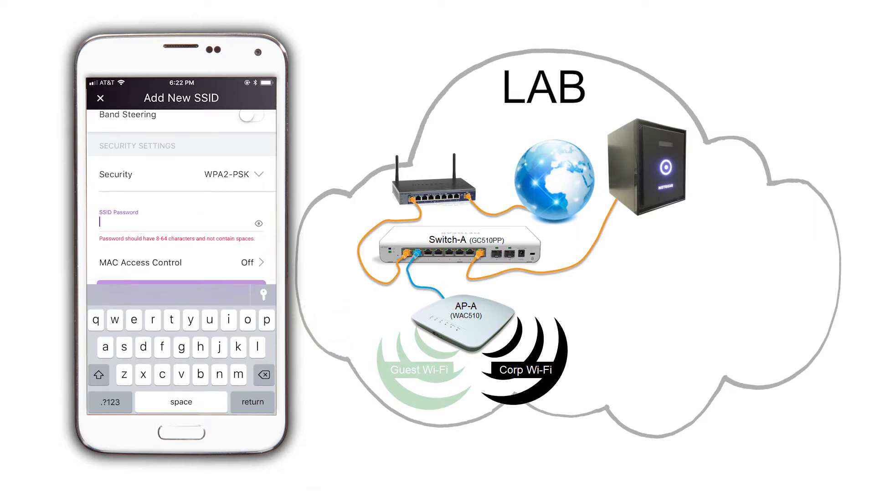
text(N)
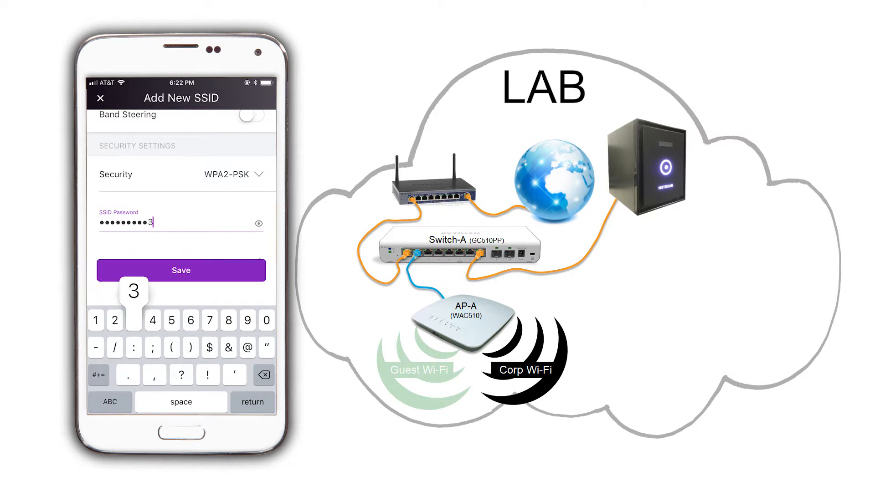
click(210, 347)
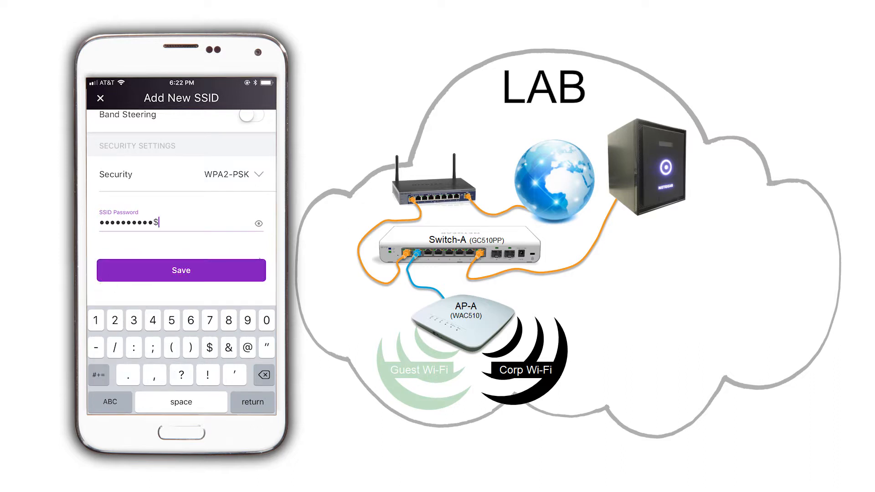
scroll(down, 3)
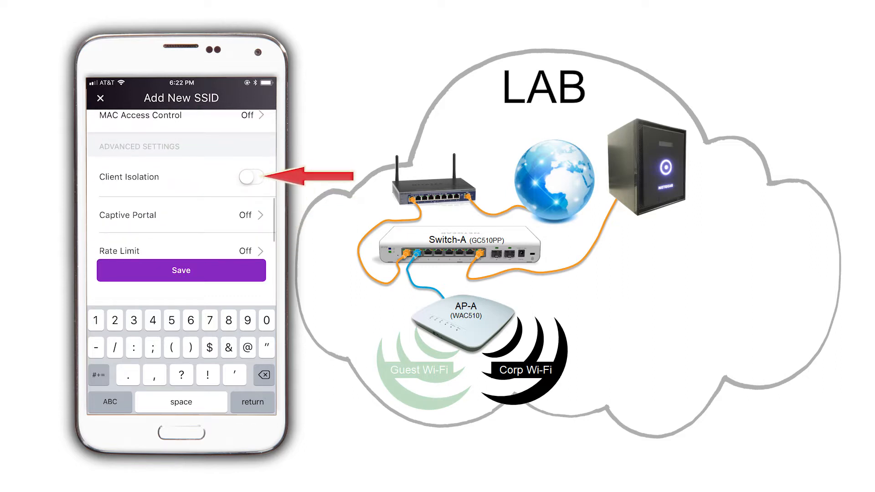
Enable Client Isolation, assign VLAN 8, save the SSID and return to AP-A's overview.
click(252, 177)
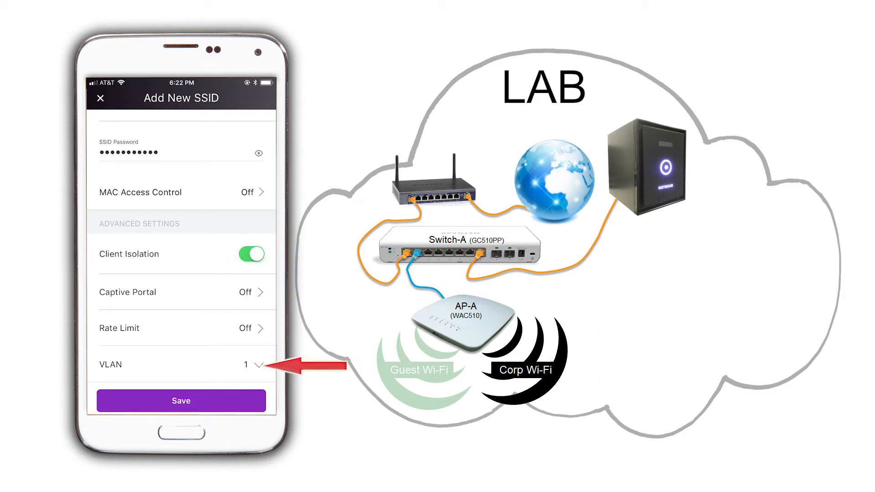
click(253, 364)
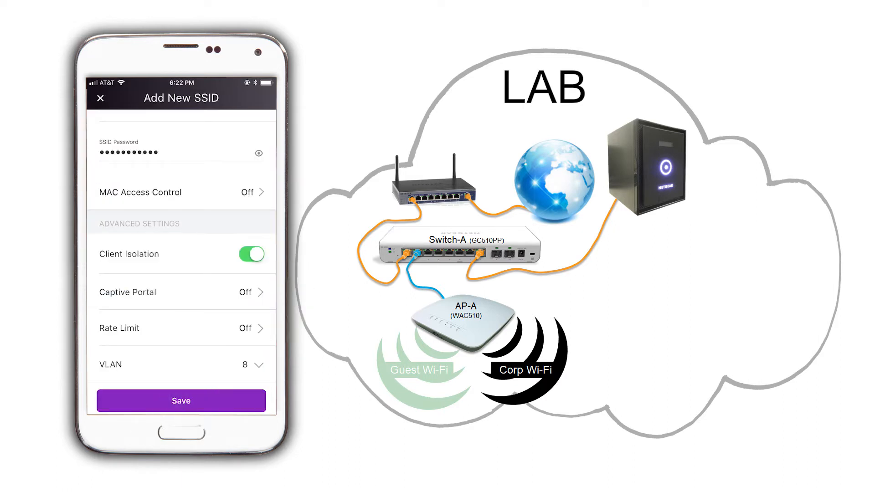
click(180, 401)
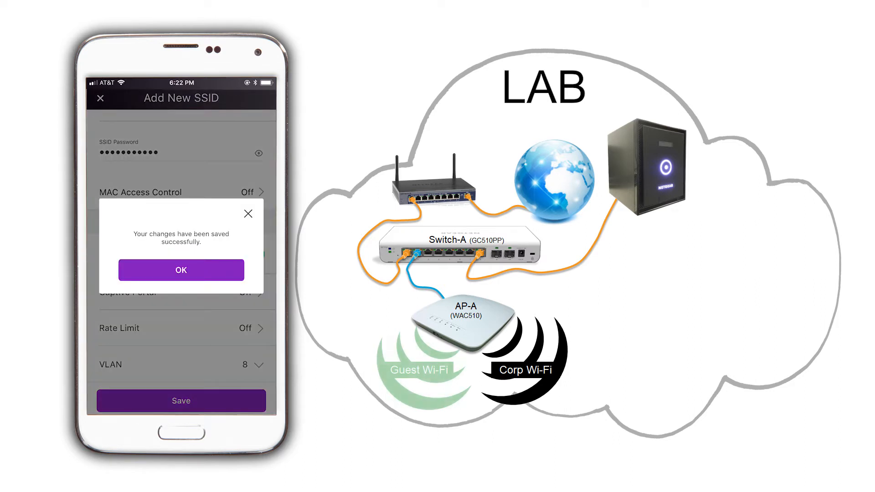
click(180, 270)
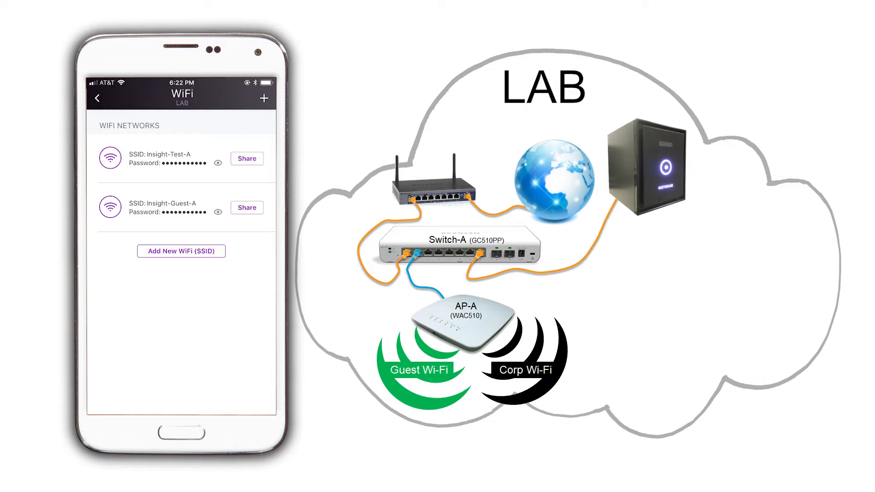
click(98, 98)
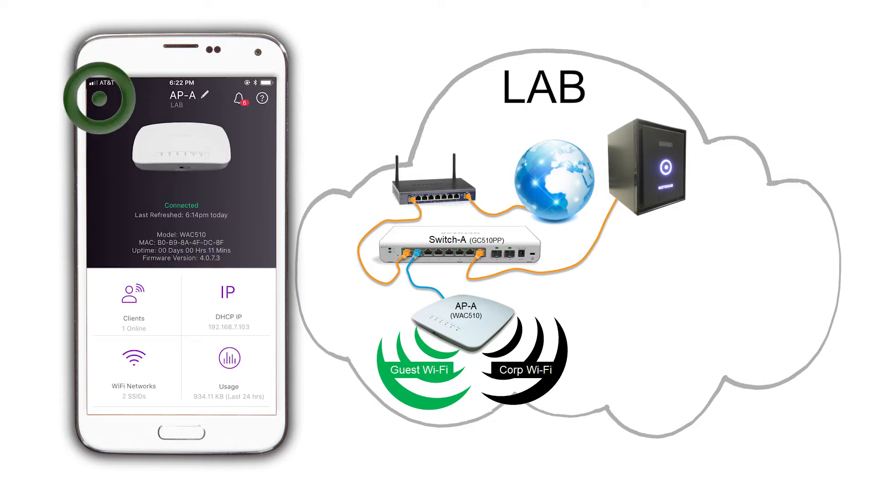